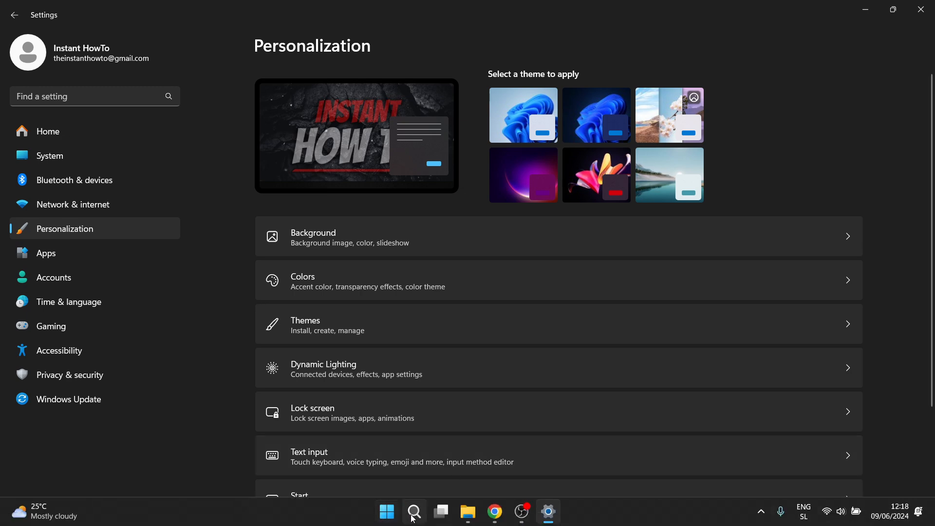
Step: Show the Background settings with Picture background and Fill fit mode
click(387, 512)
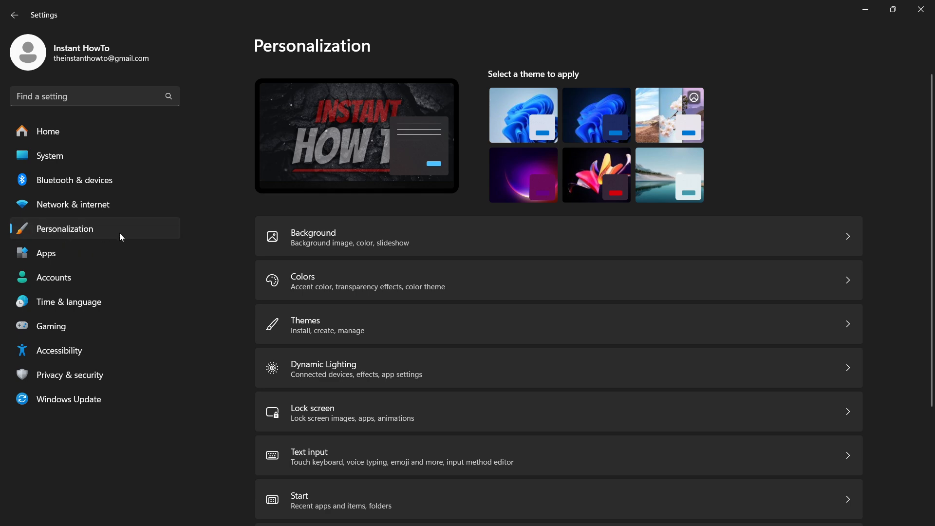
mouse_move(72, 237)
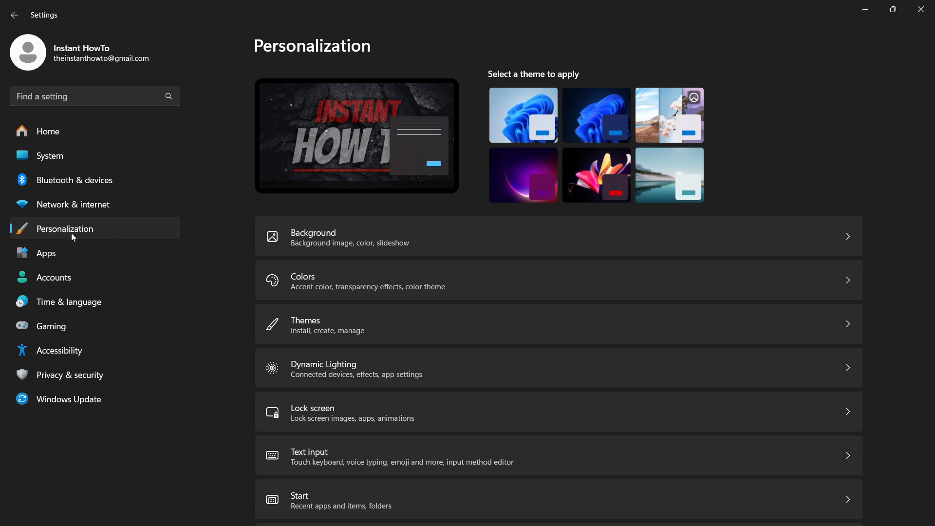
mouse_move(350, 209)
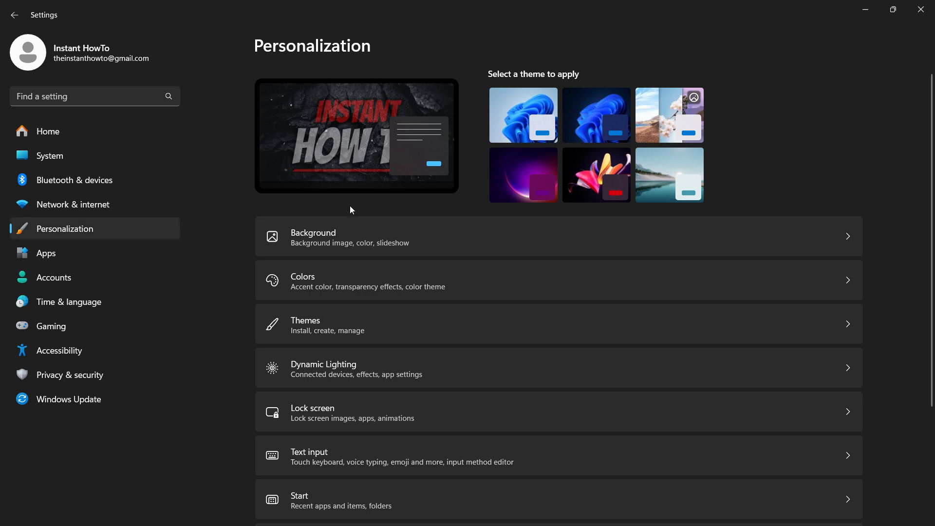
mouse_move(330, 244)
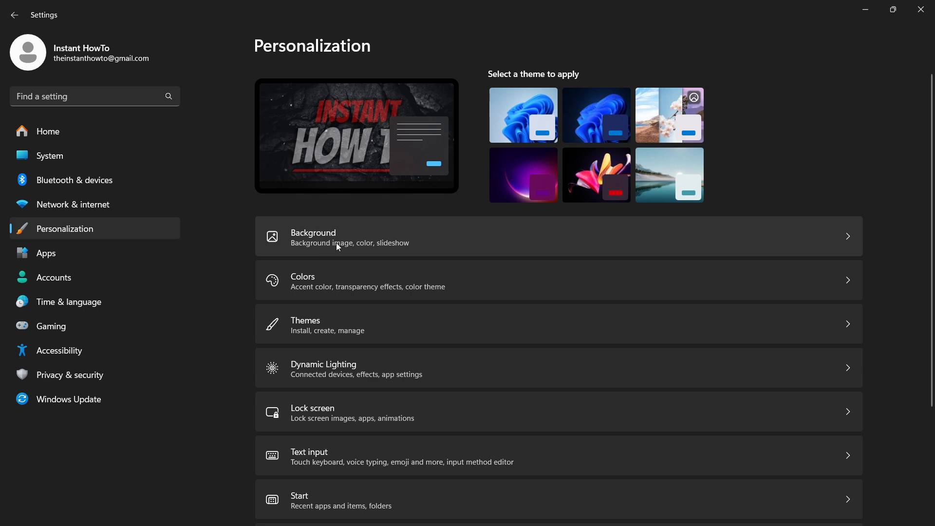
mouse_move(352, 243)
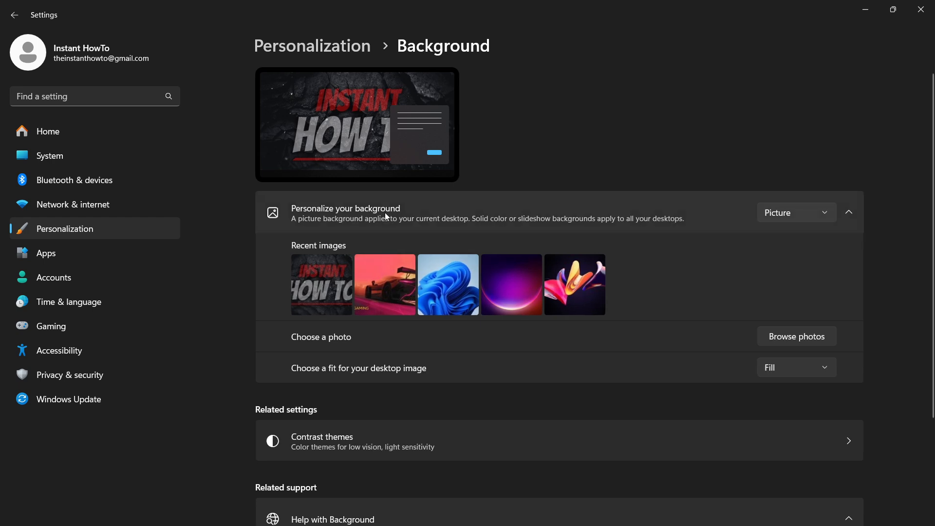
mouse_move(371, 226)
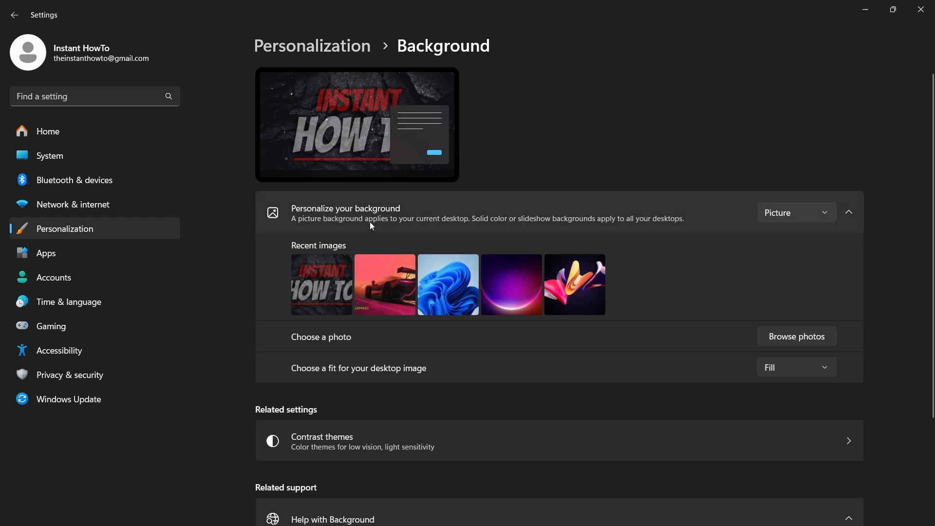
mouse_move(466, 228)
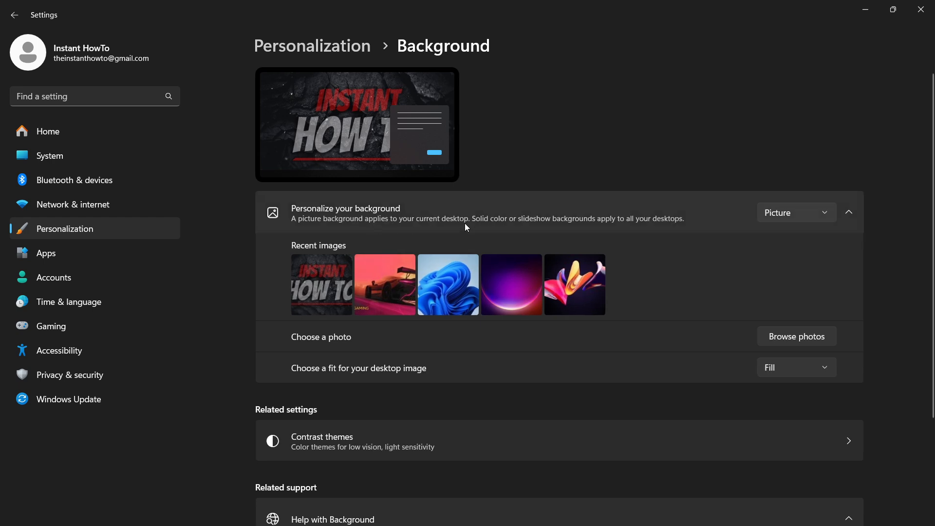
click(796, 212)
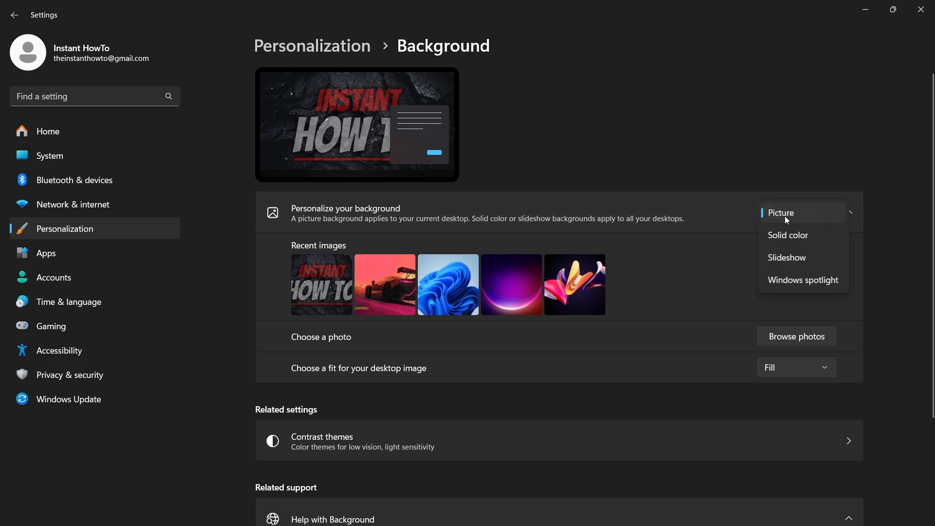
mouse_move(803, 280)
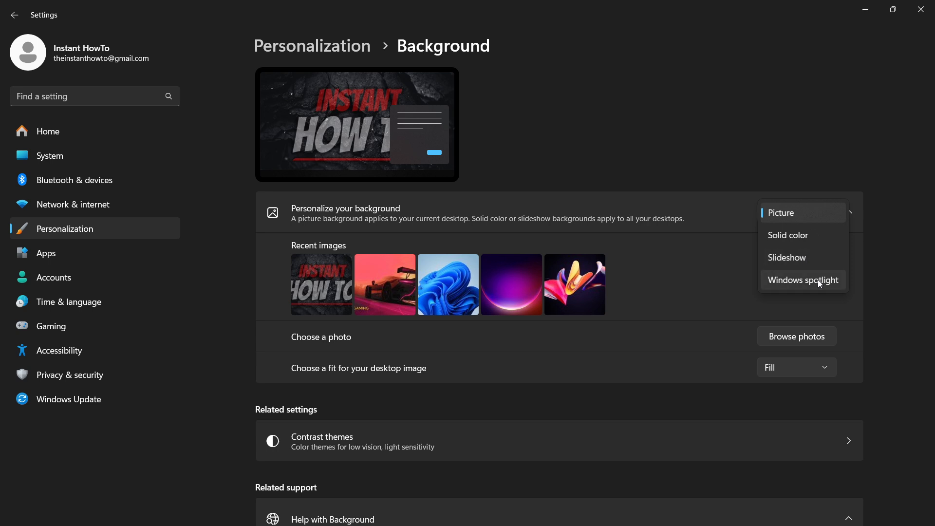
click(795, 213)
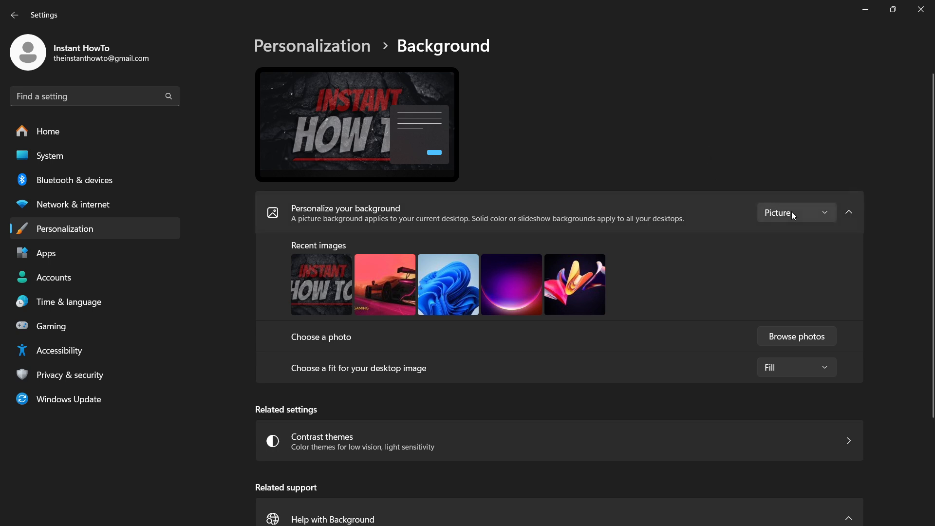
mouse_move(339, 270)
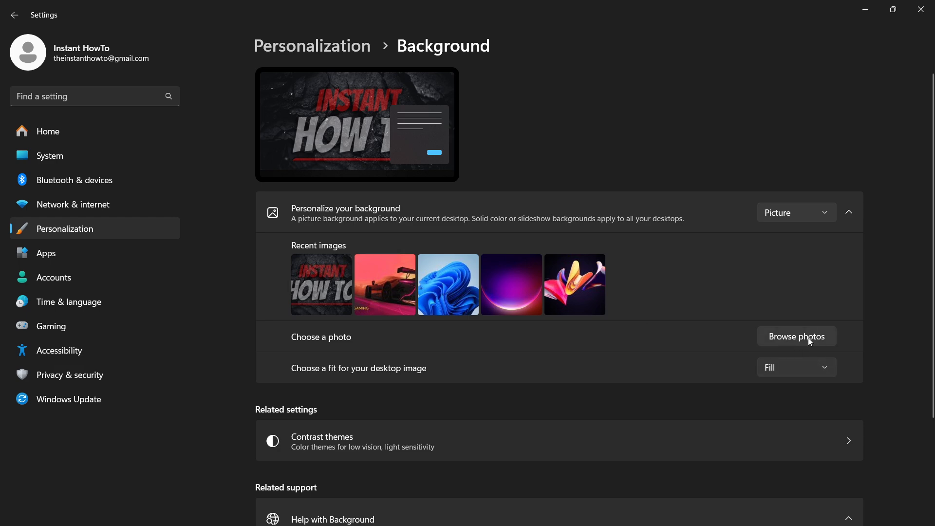
click(796, 212)
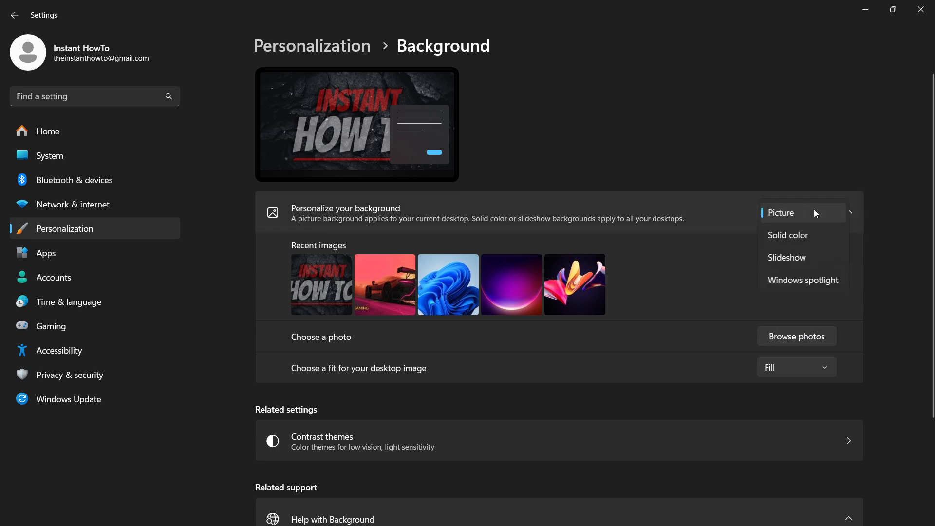
click(796, 368)
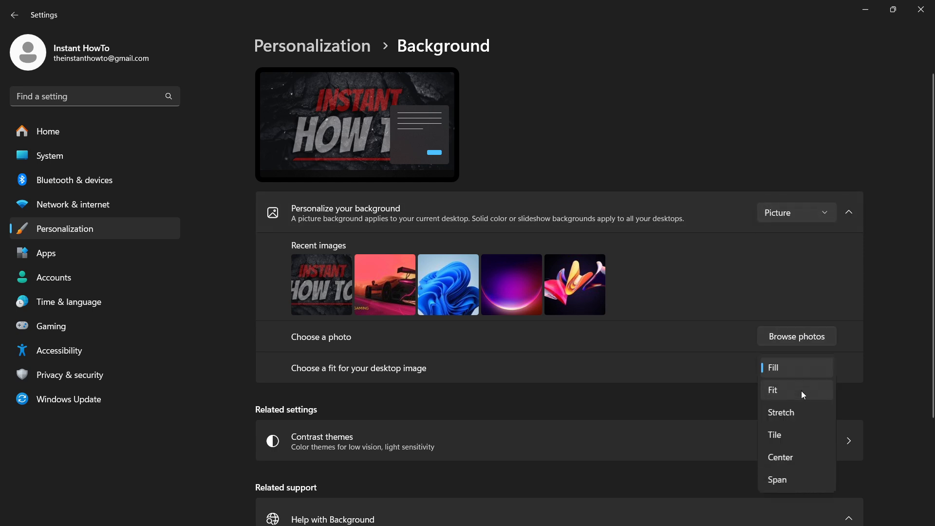
mouse_move(793, 202)
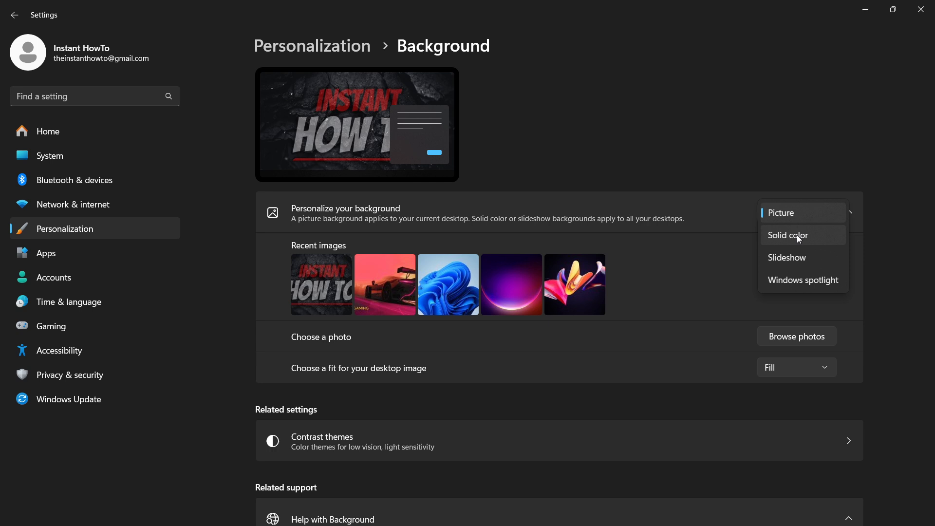
mouse_move(811, 267)
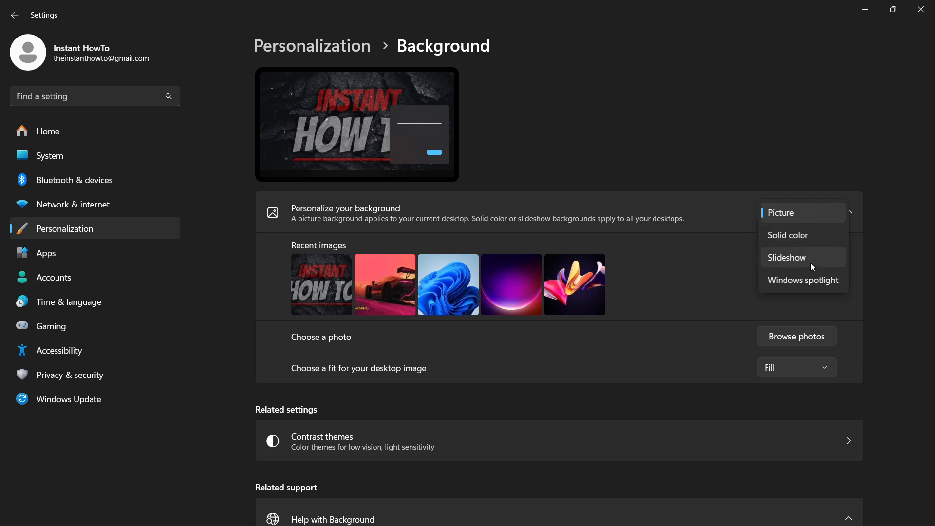
mouse_move(796, 256)
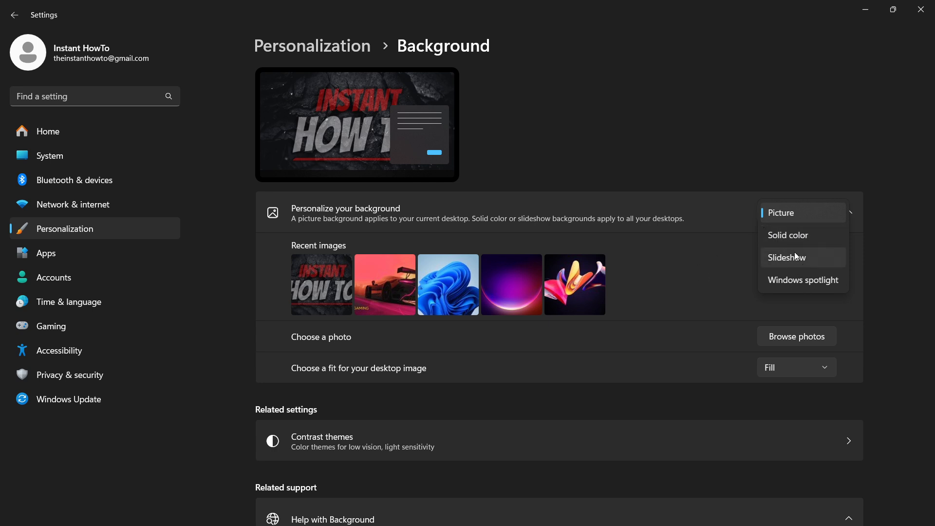
mouse_move(784, 265)
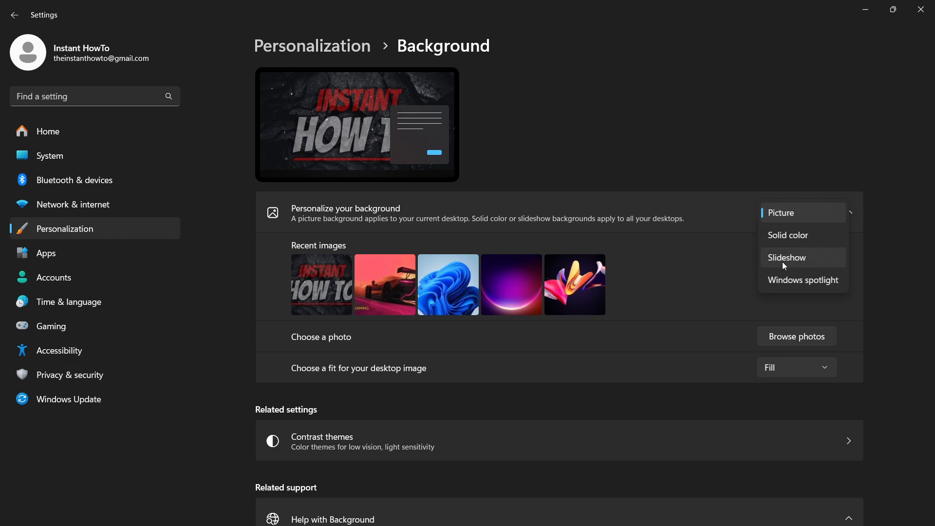
mouse_move(802, 279)
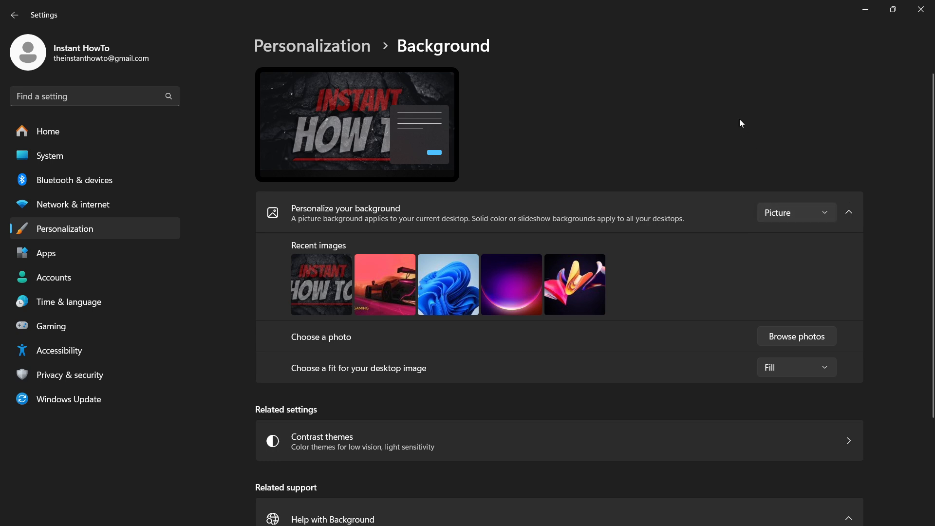
scroll(down, 3)
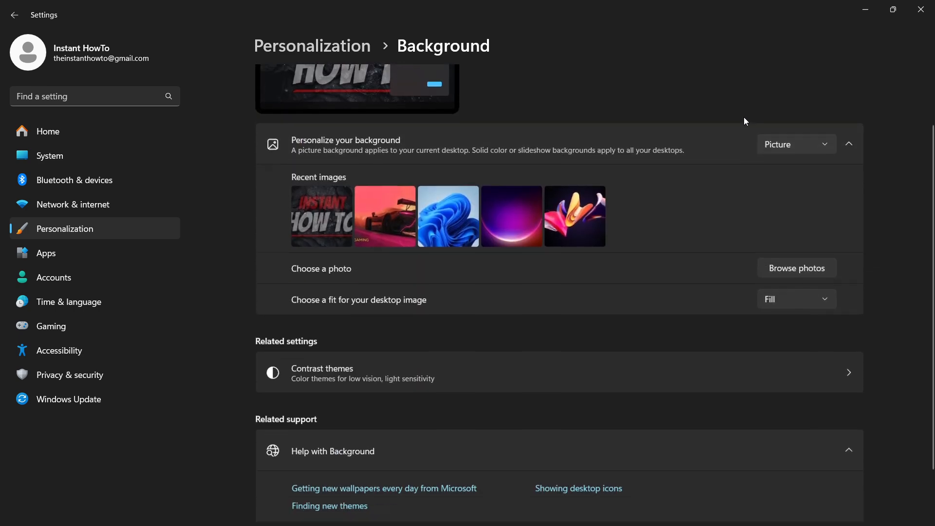
scroll(up, 3)
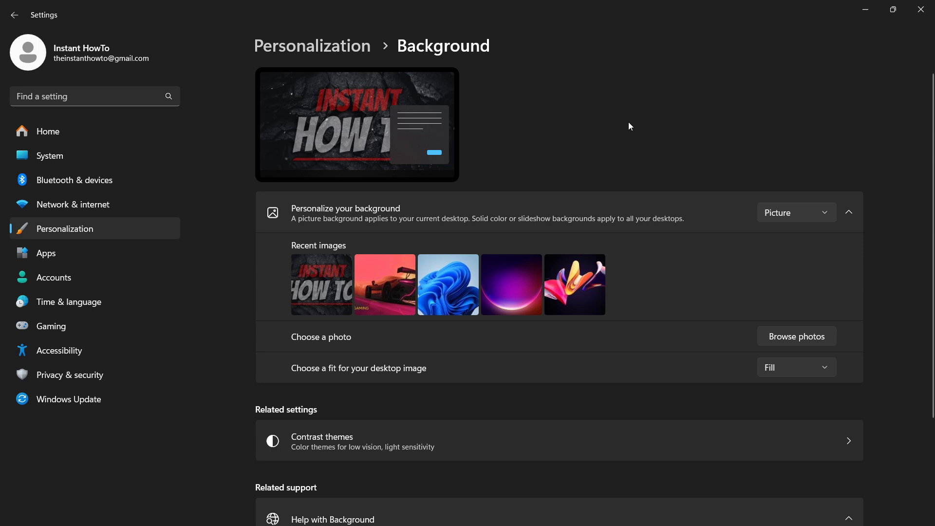